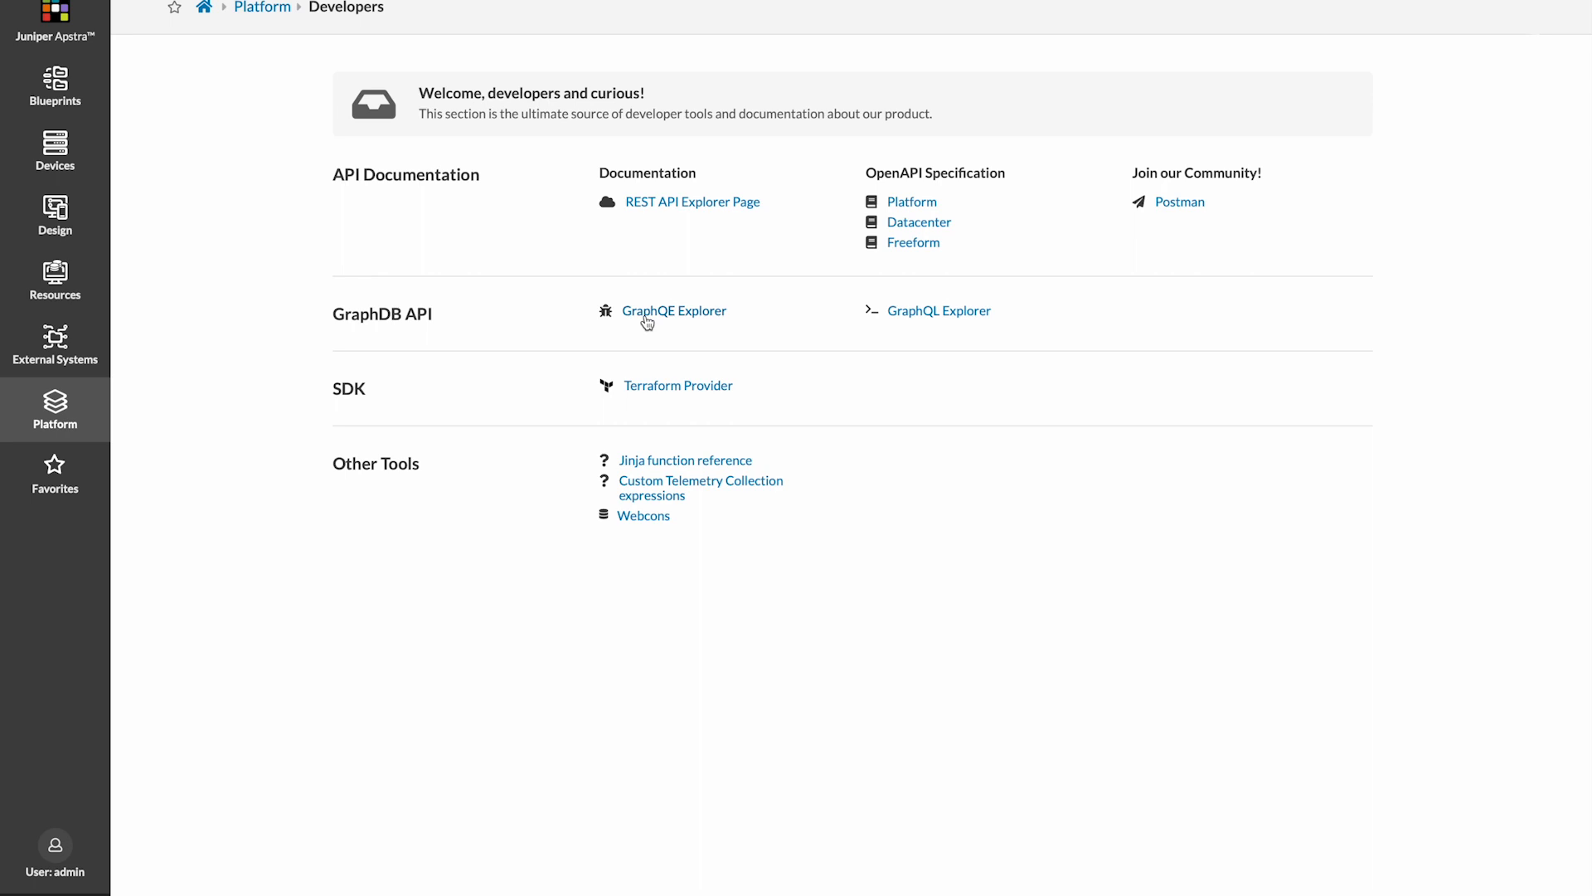
Step: Launch GraphQE Explorer for the Mega-DC blueprint from the GraphDB API section
left_click(674, 311)
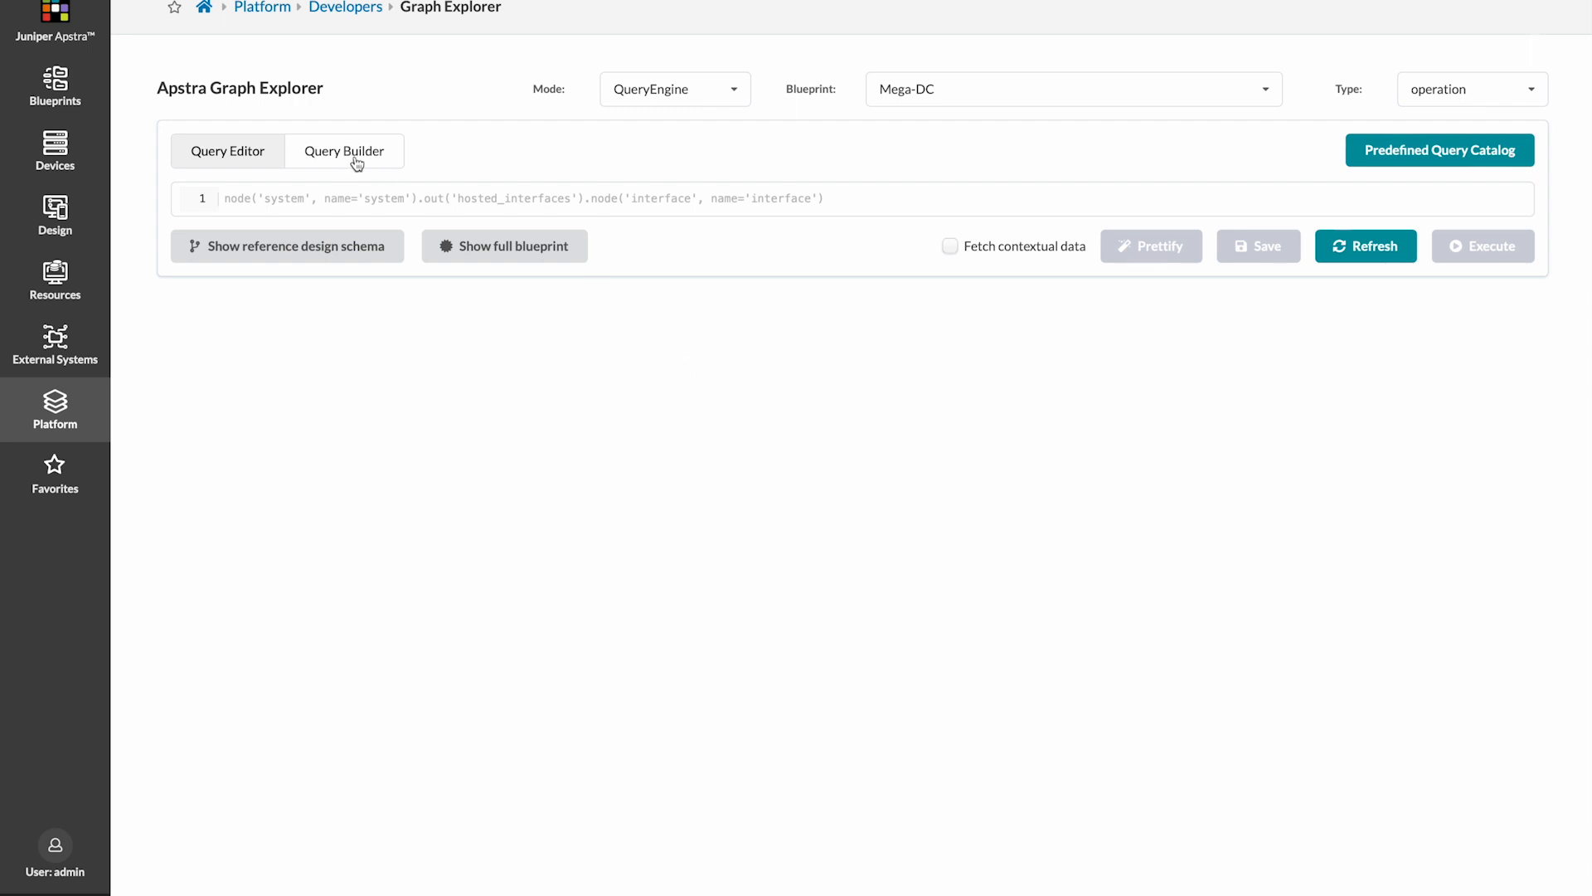
left_click(344, 150)
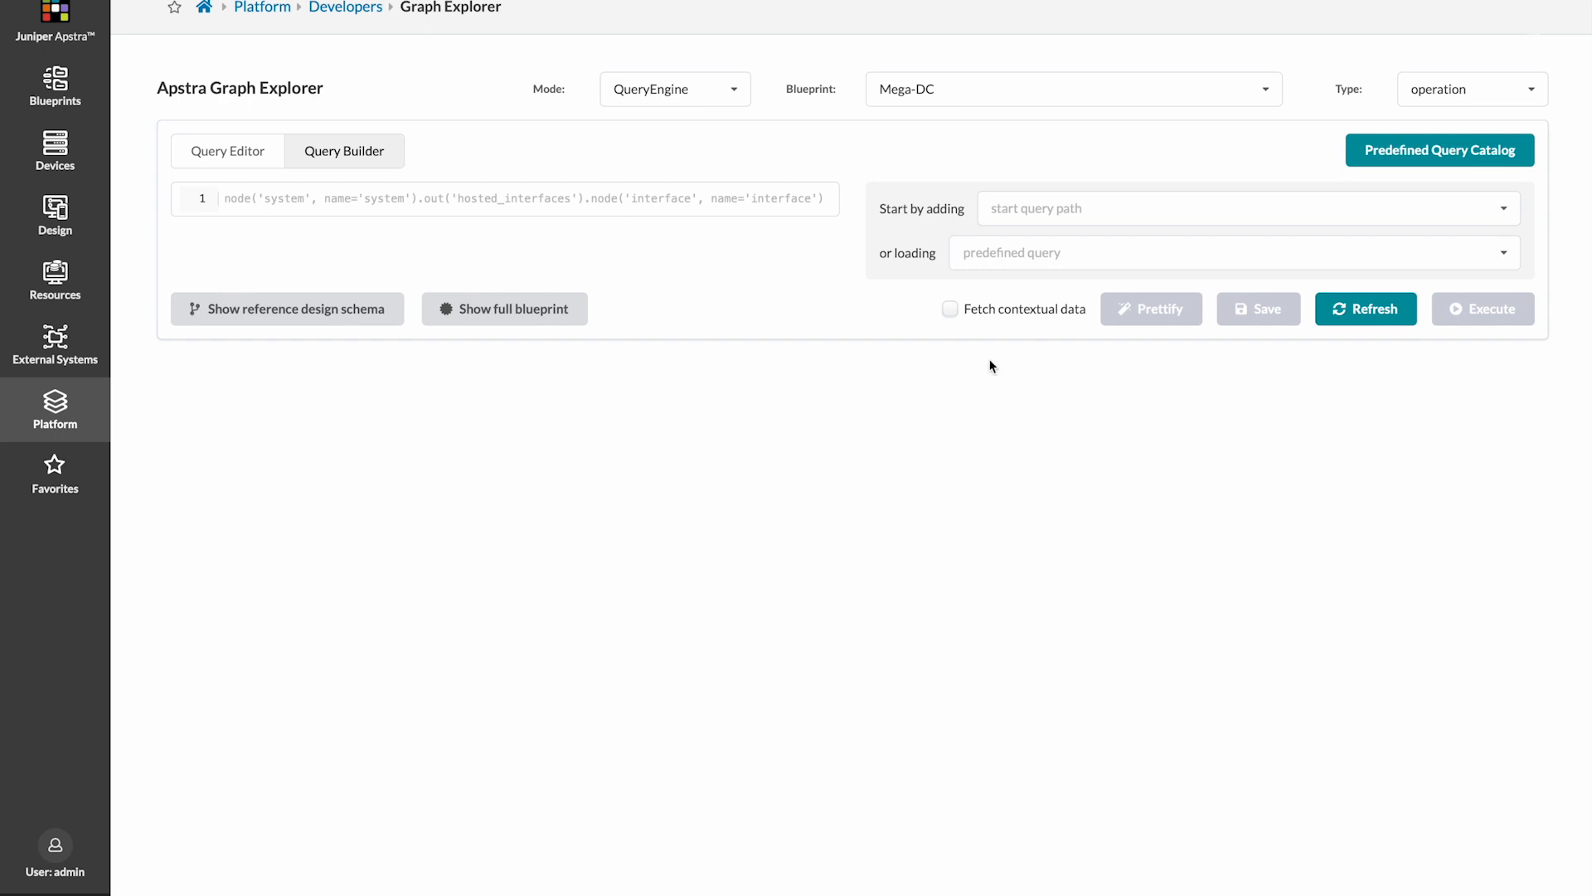
mouse_move(955, 367)
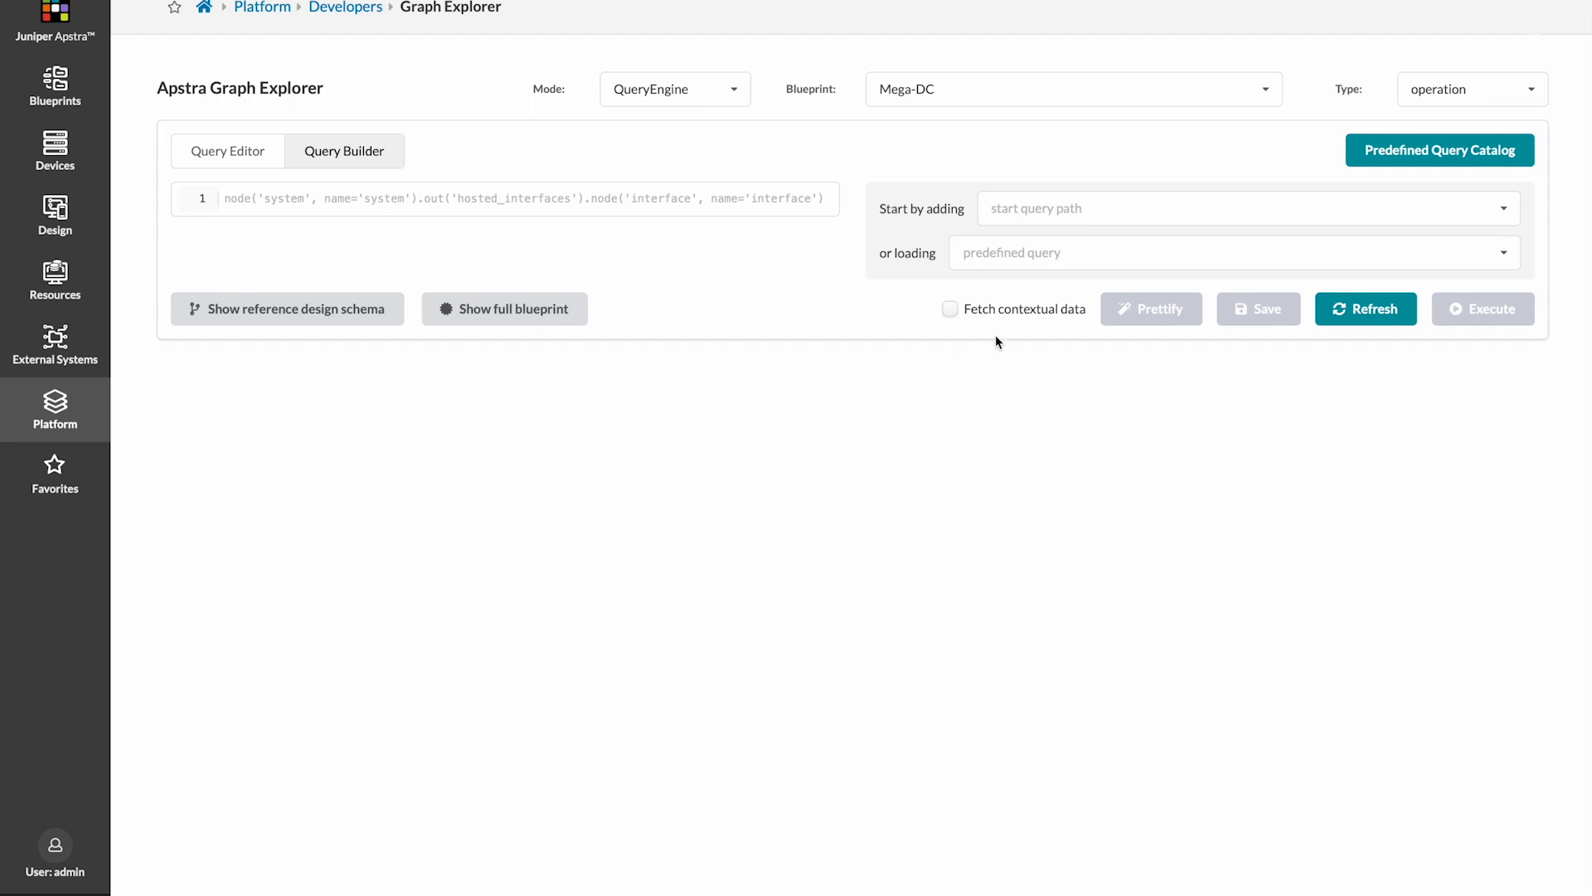
mouse_move(267, 135)
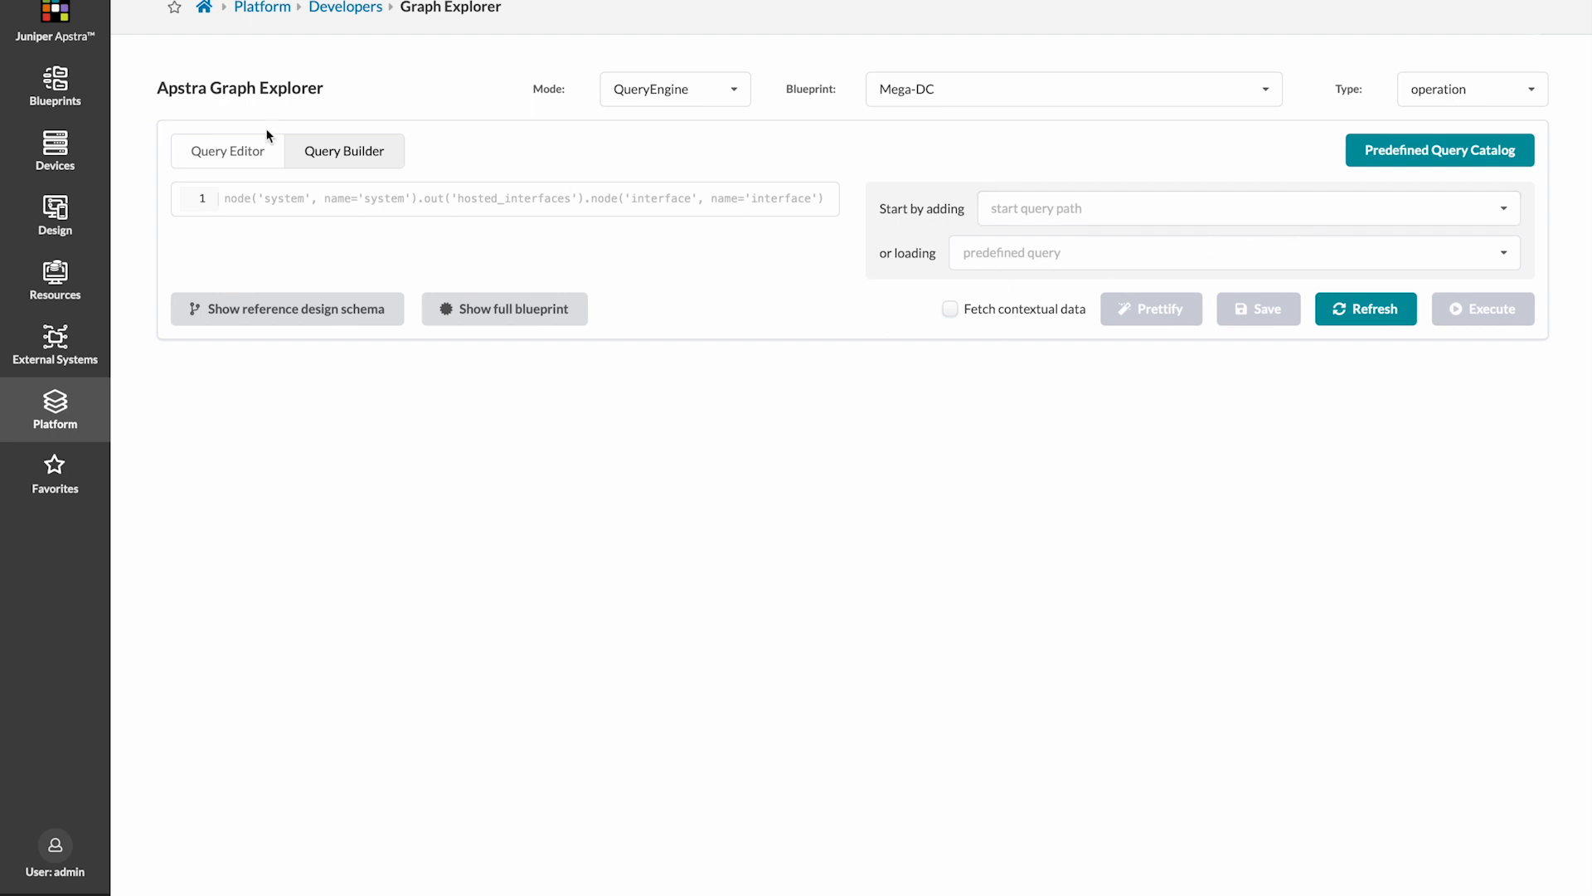
left_click(226, 150)
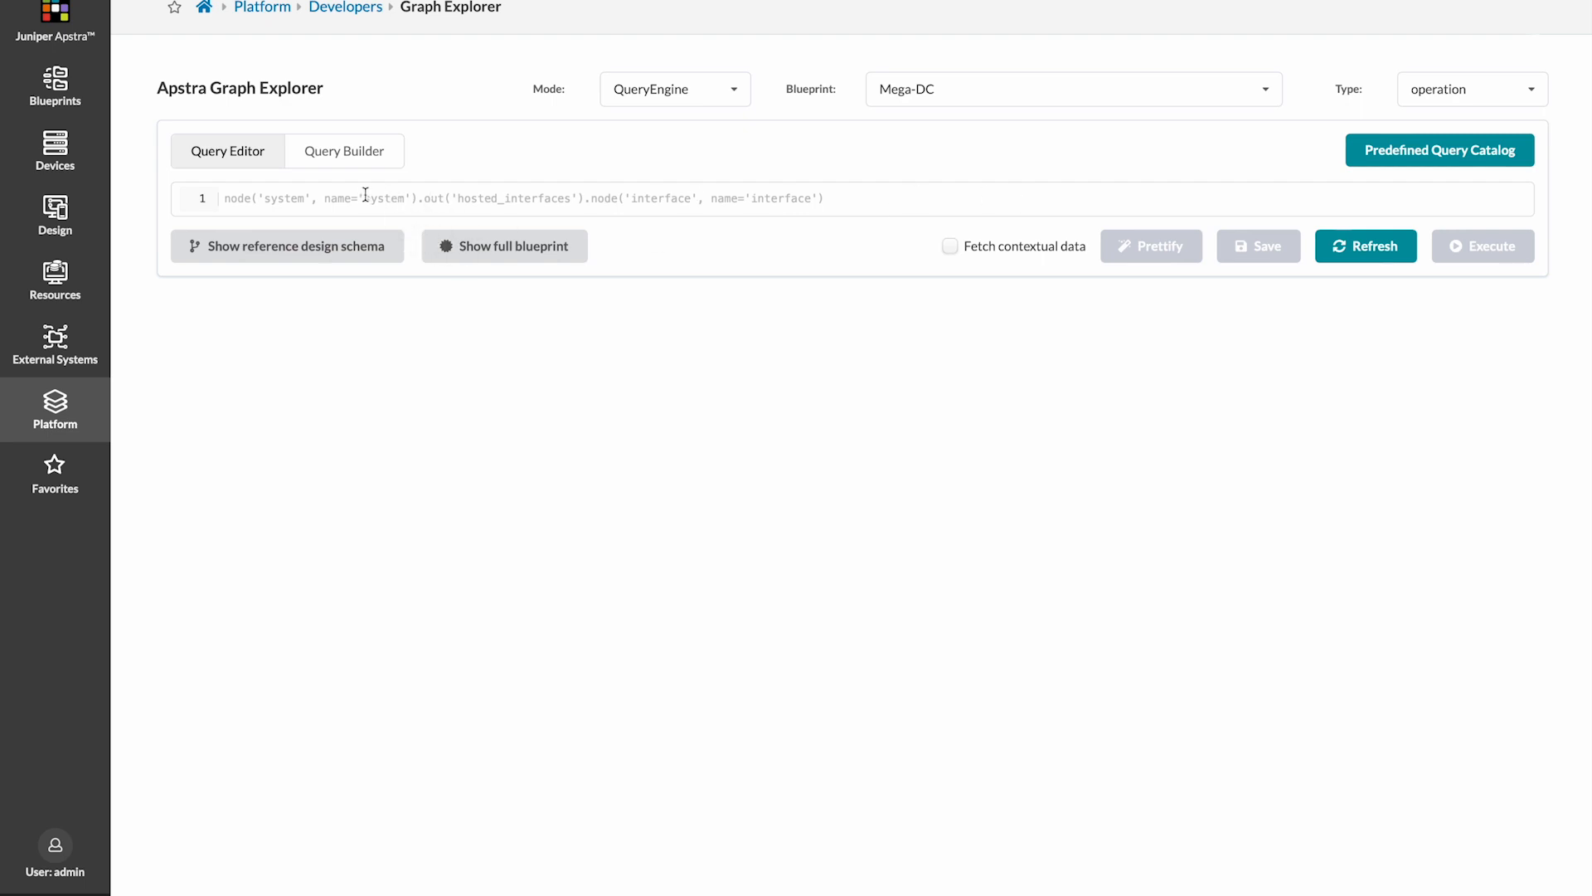
left_click(343, 150)
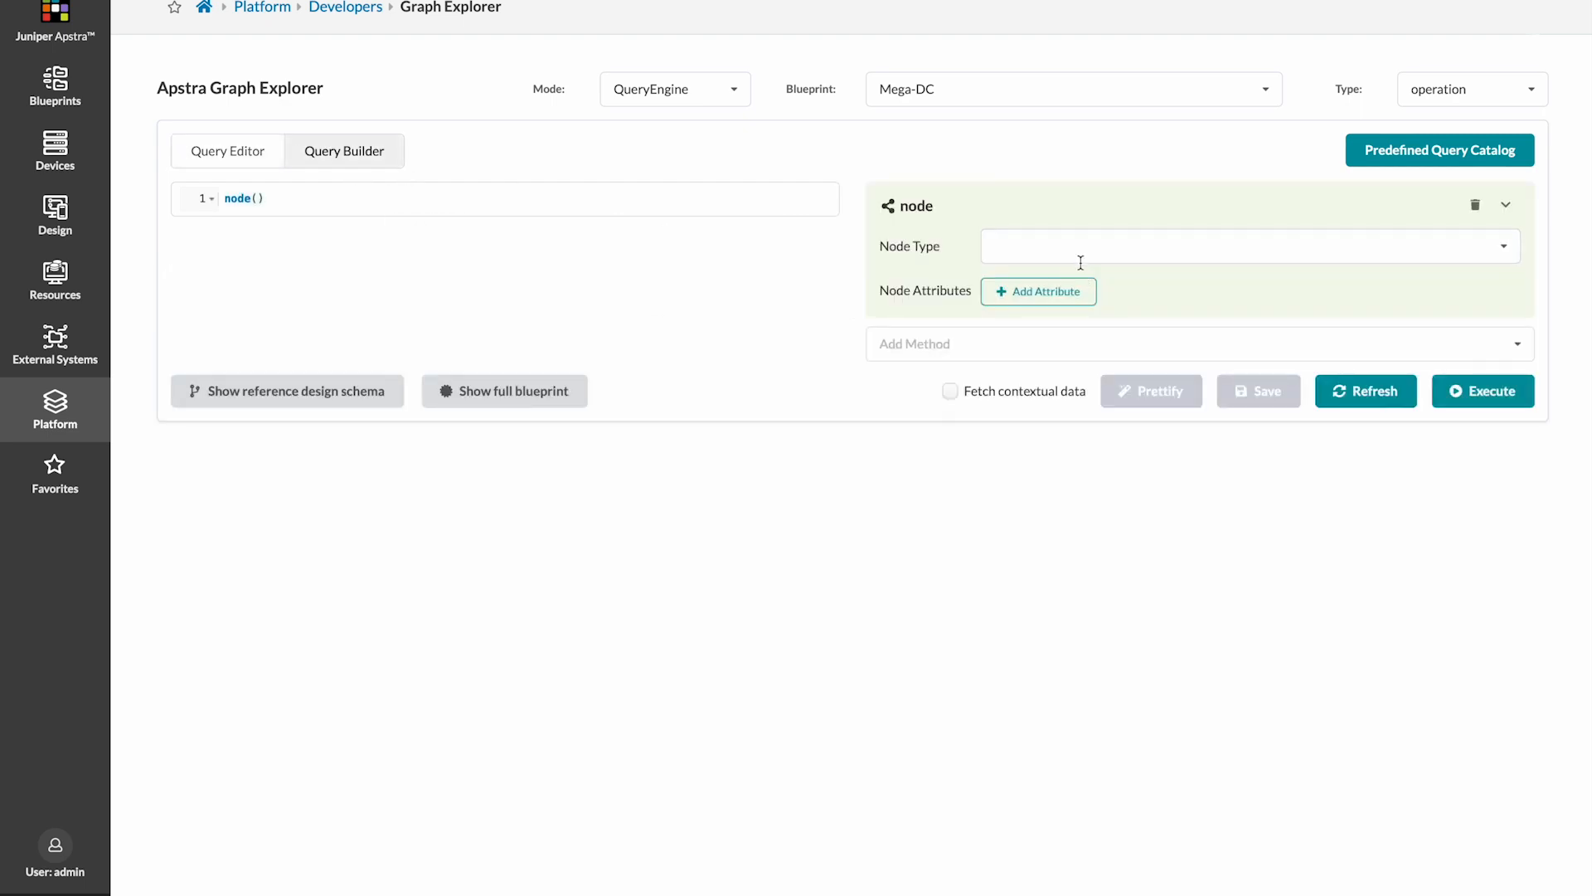
Step: Set the node step to type configlet with condition eq('configet')
left_click(1249, 246)
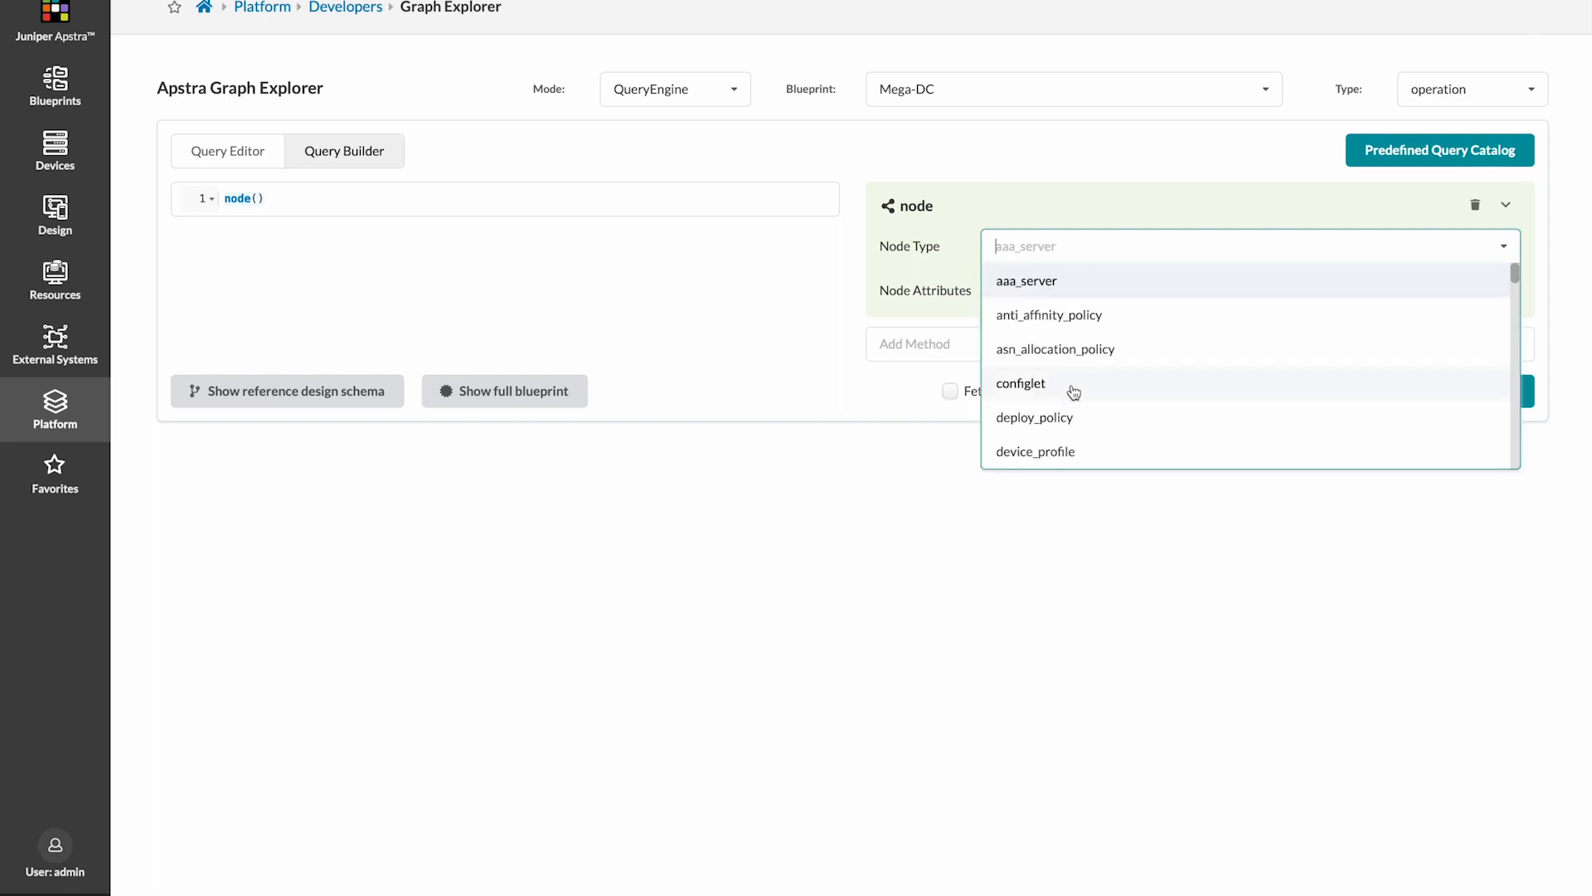
left_click(1022, 383)
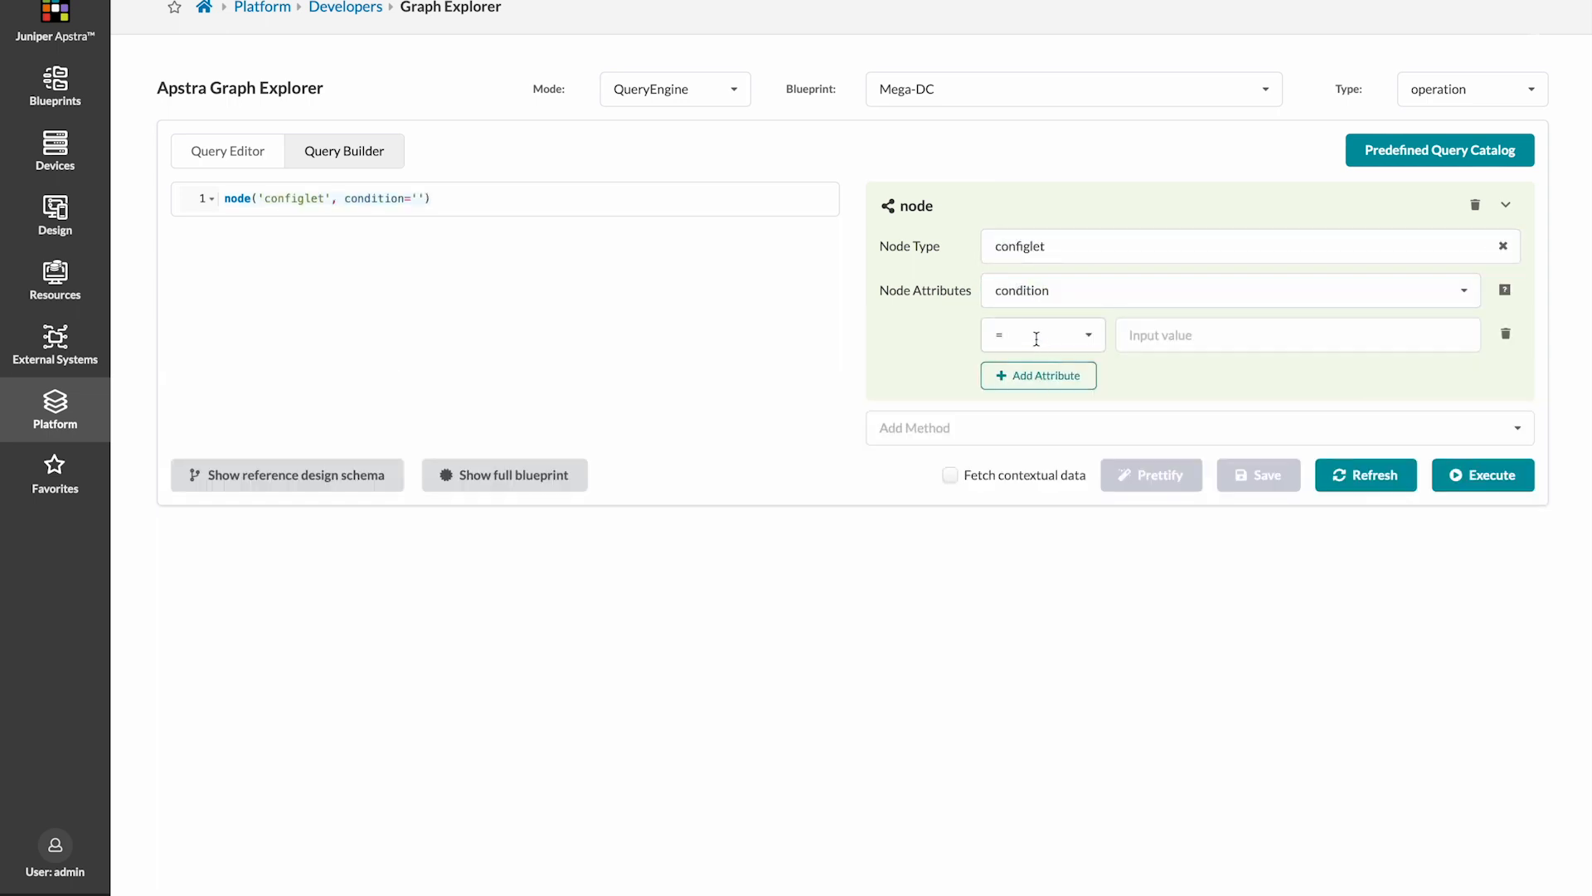
left_click(1041, 335)
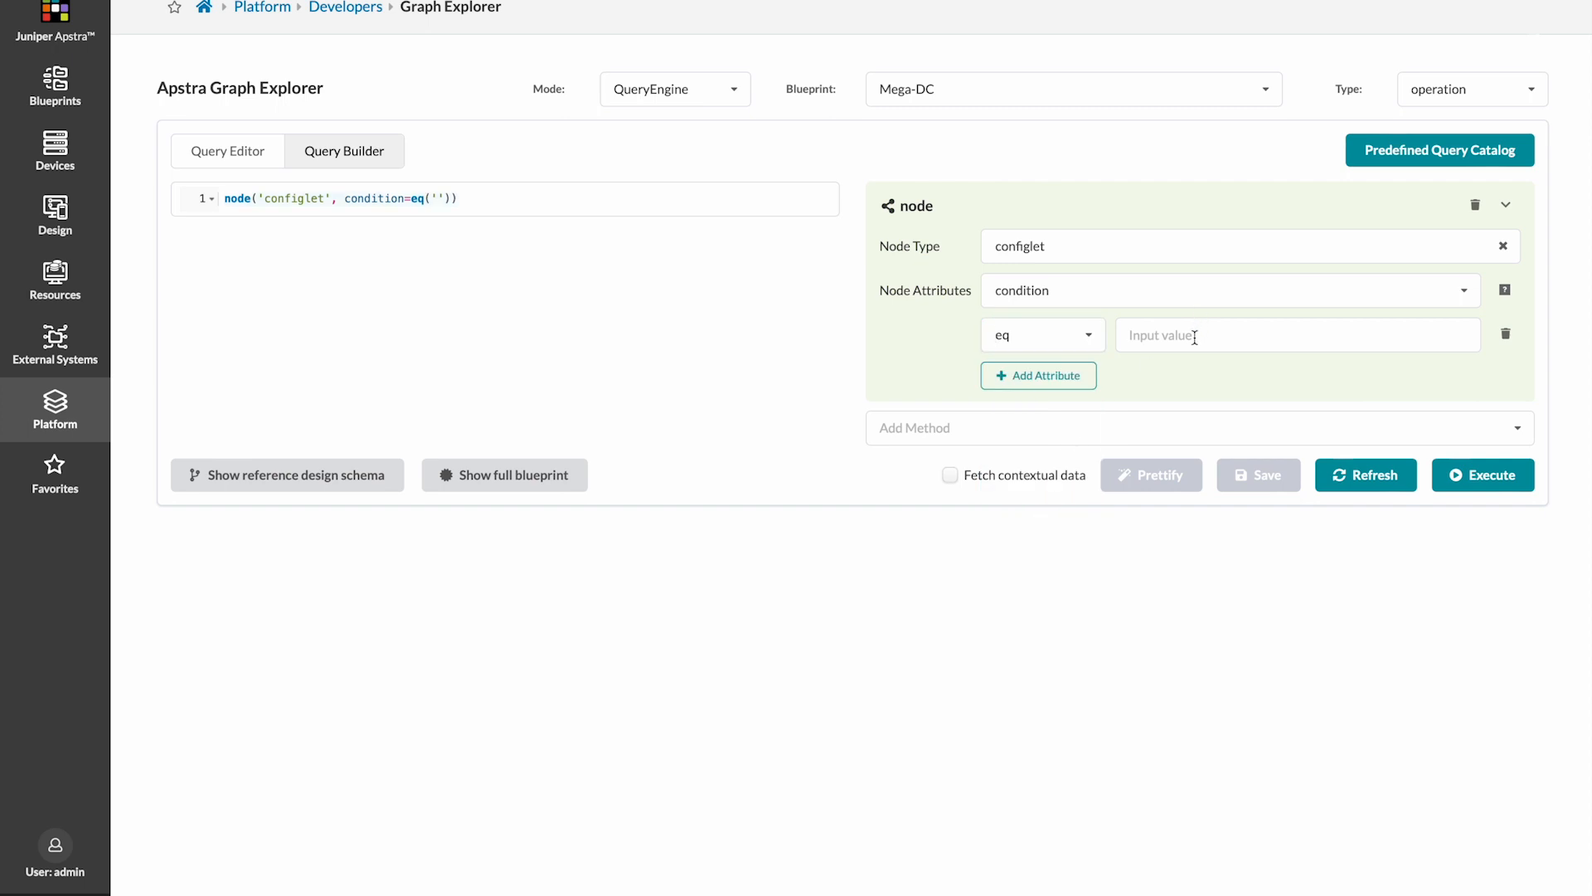
left_click(1297, 335)
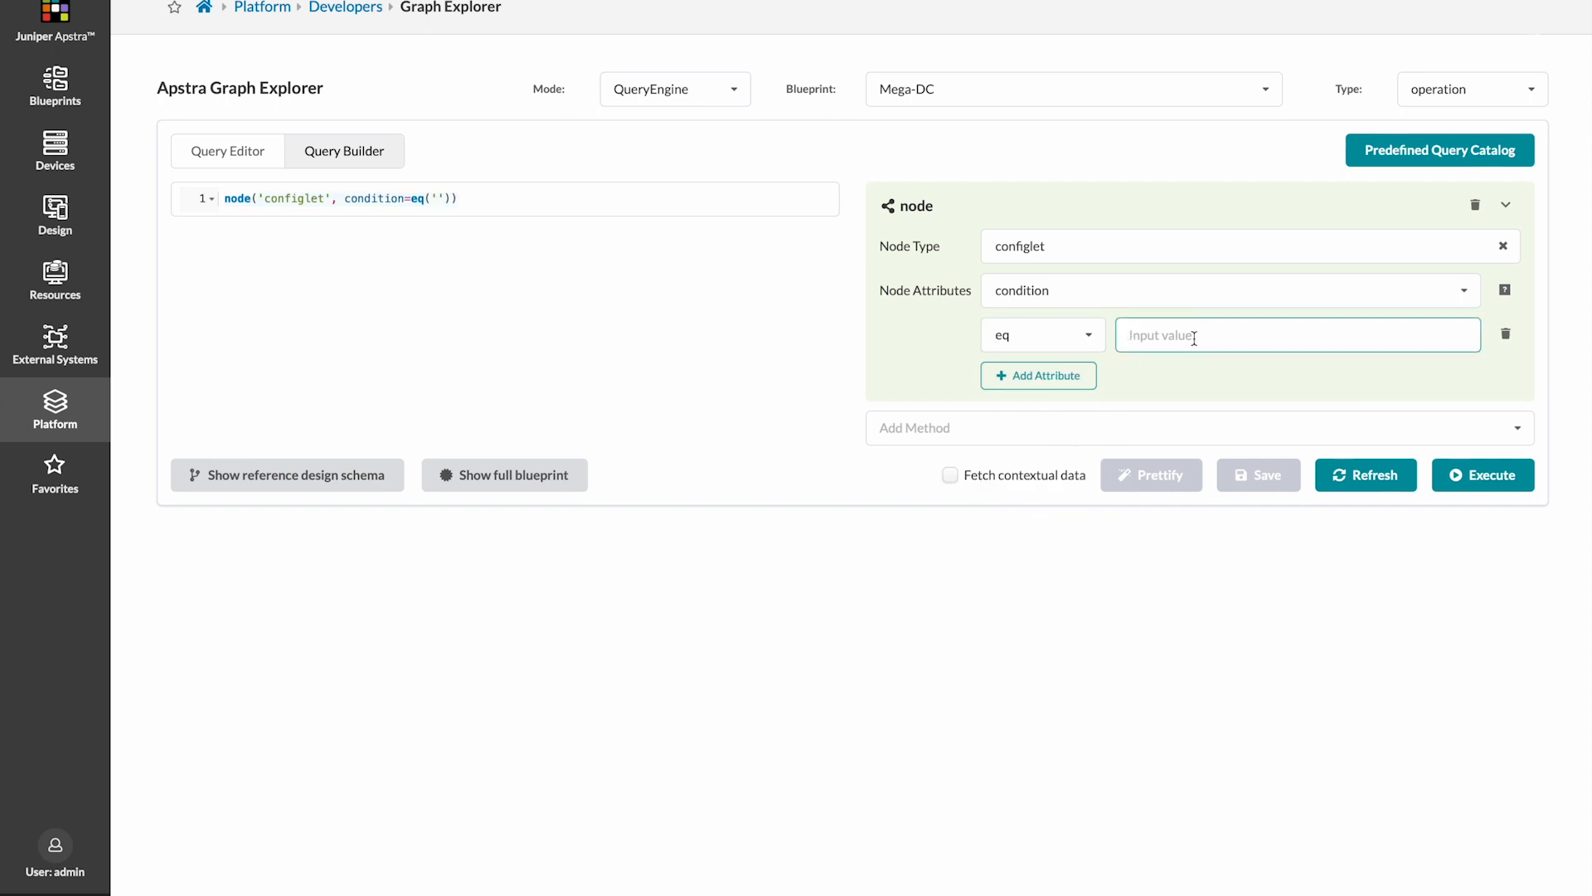
type("cpmf")
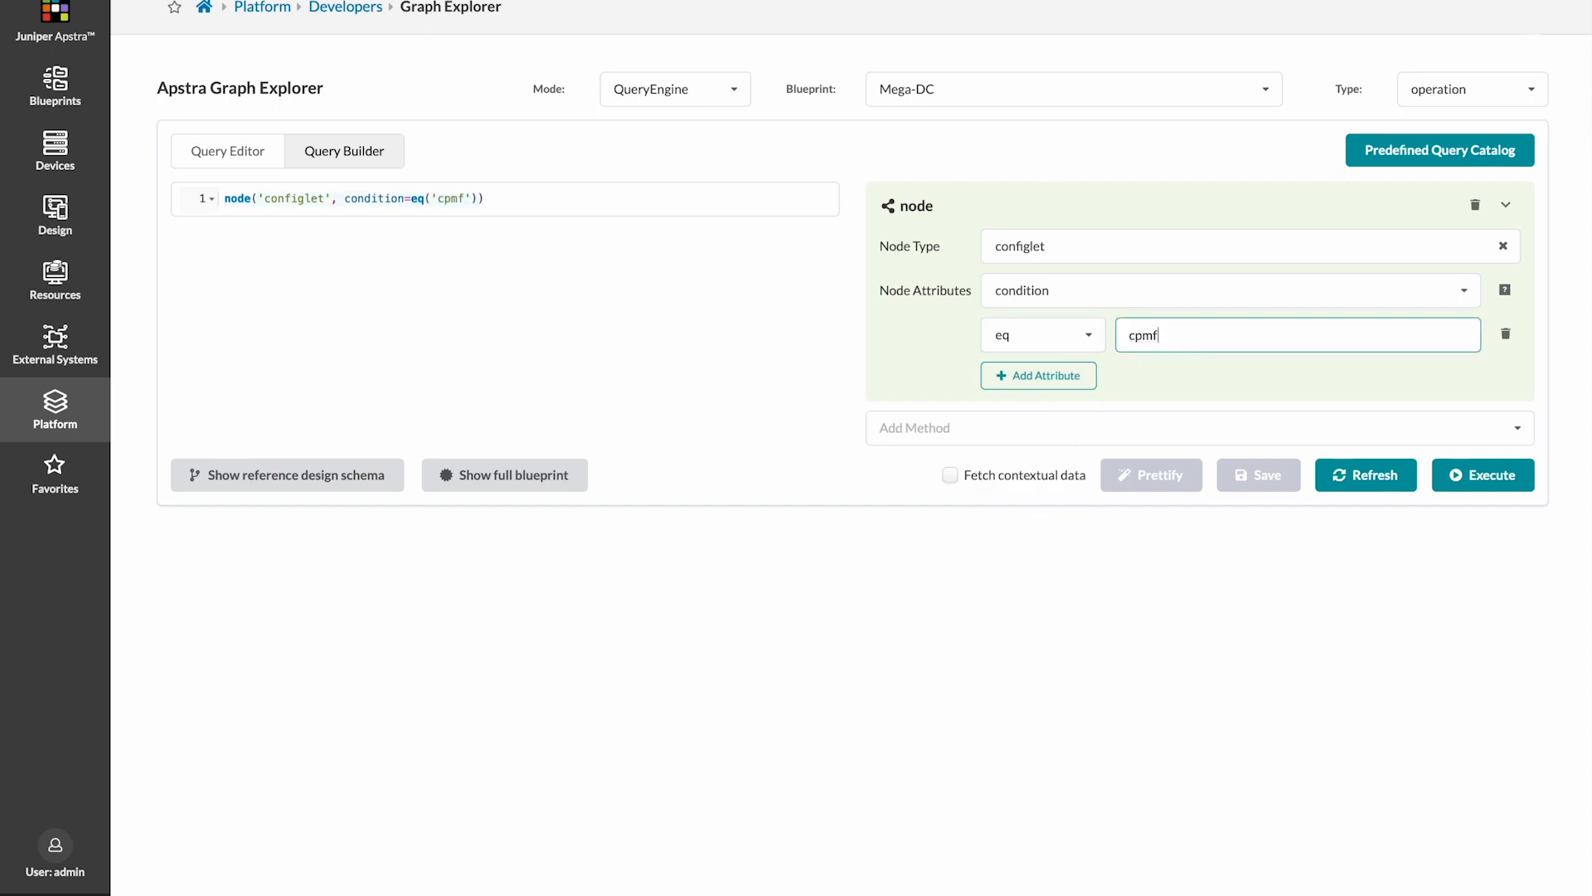
type("configet")
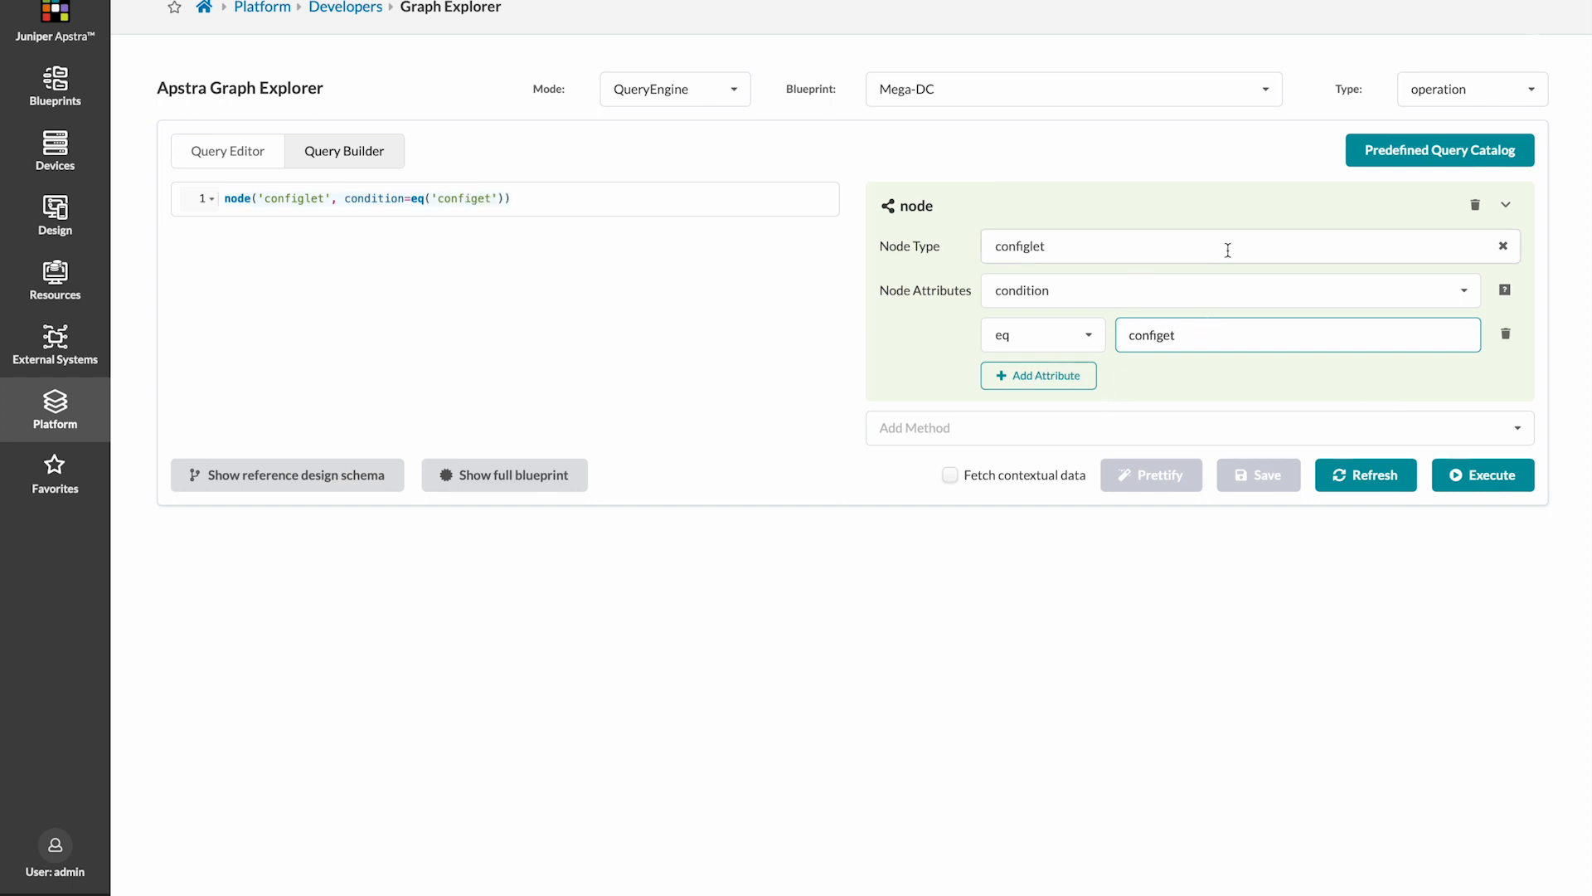
Step: Open the Predefined Query Catalog filtered to labels containing 'dc', showing eight queries
left_click(1438, 150)
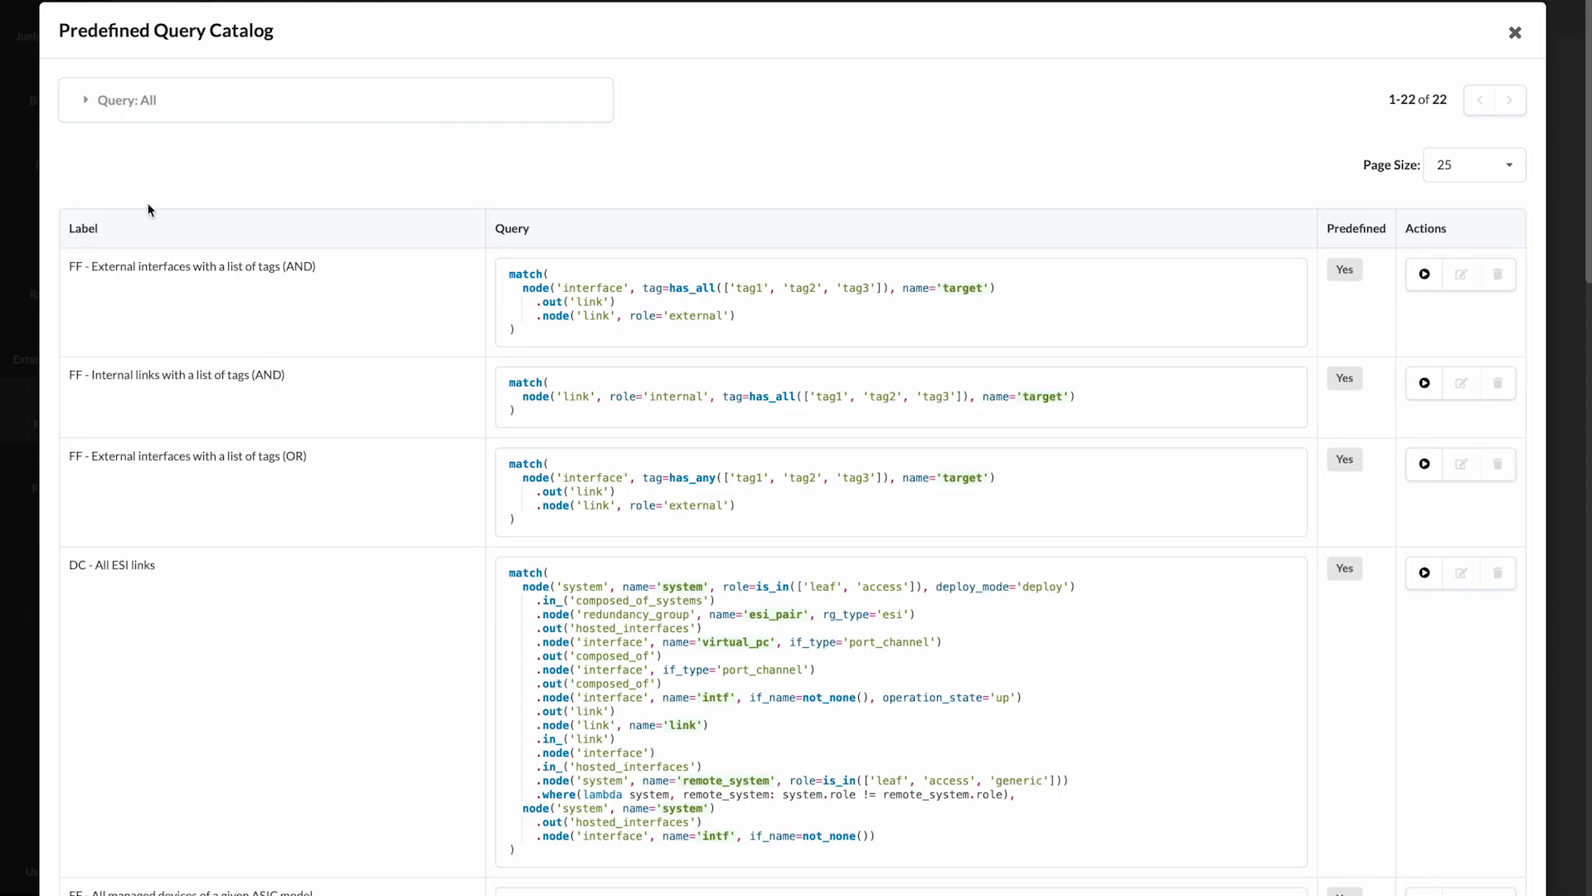
type("dc")
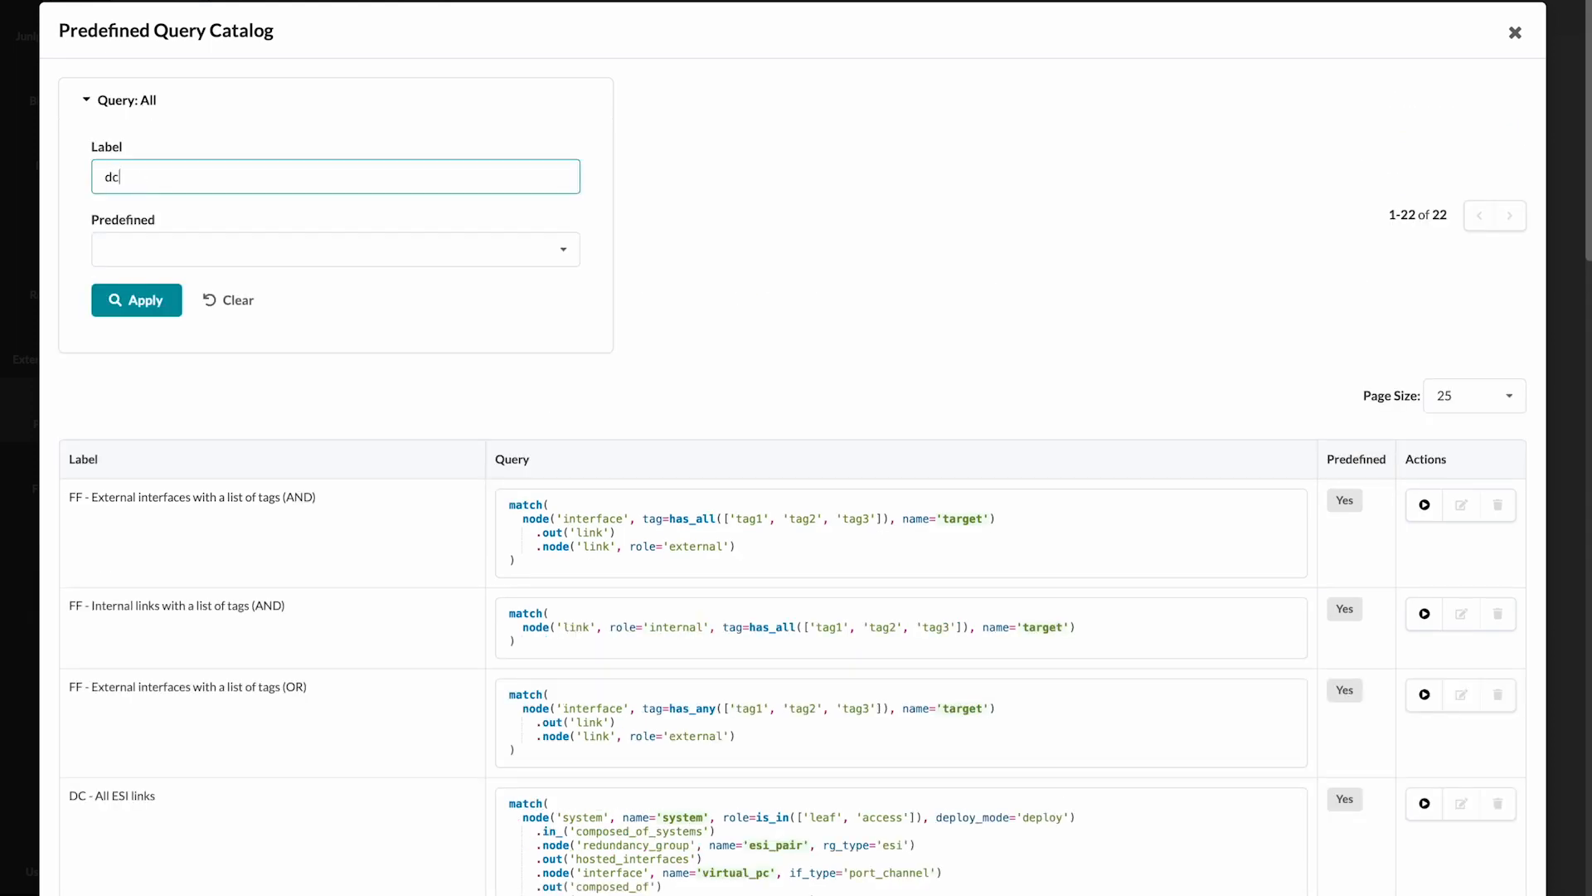
left_click(136, 299)
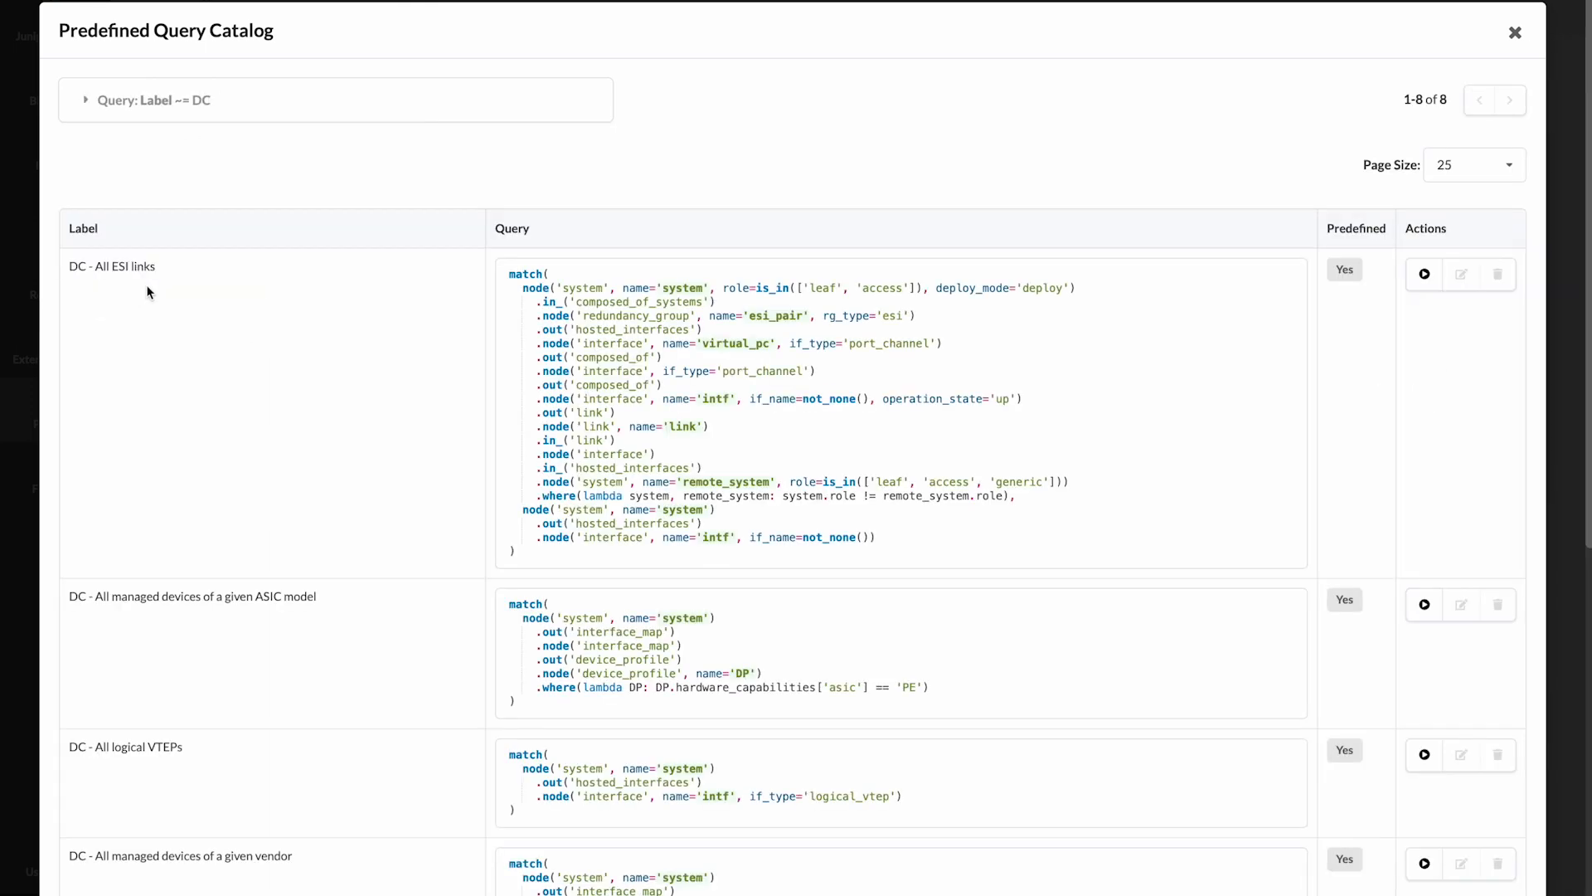
mouse_move(320, 336)
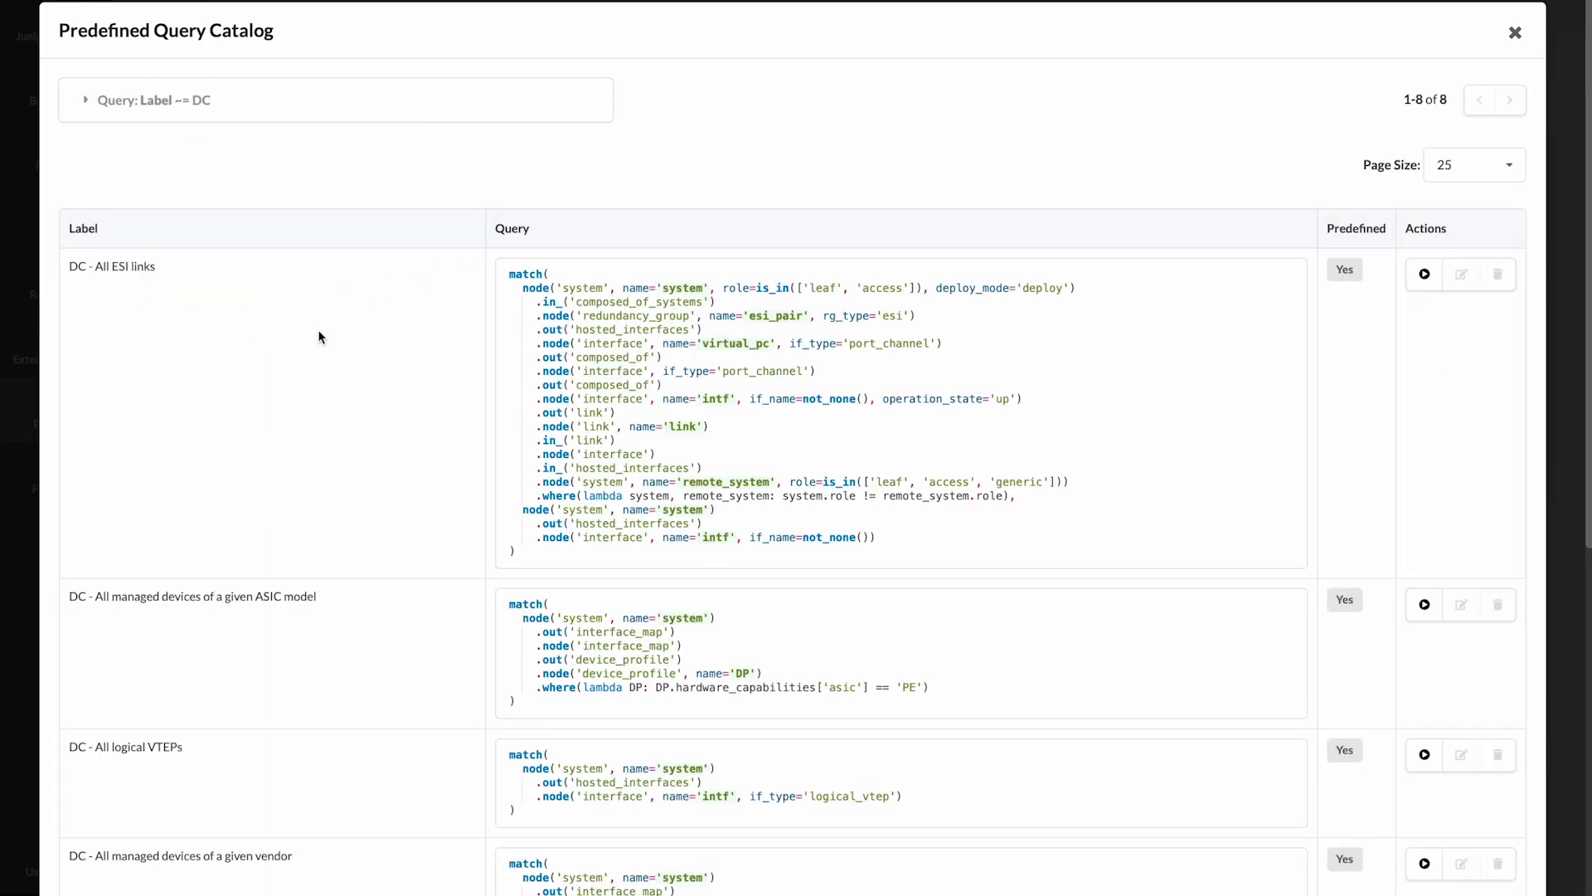
mouse_move(1423, 275)
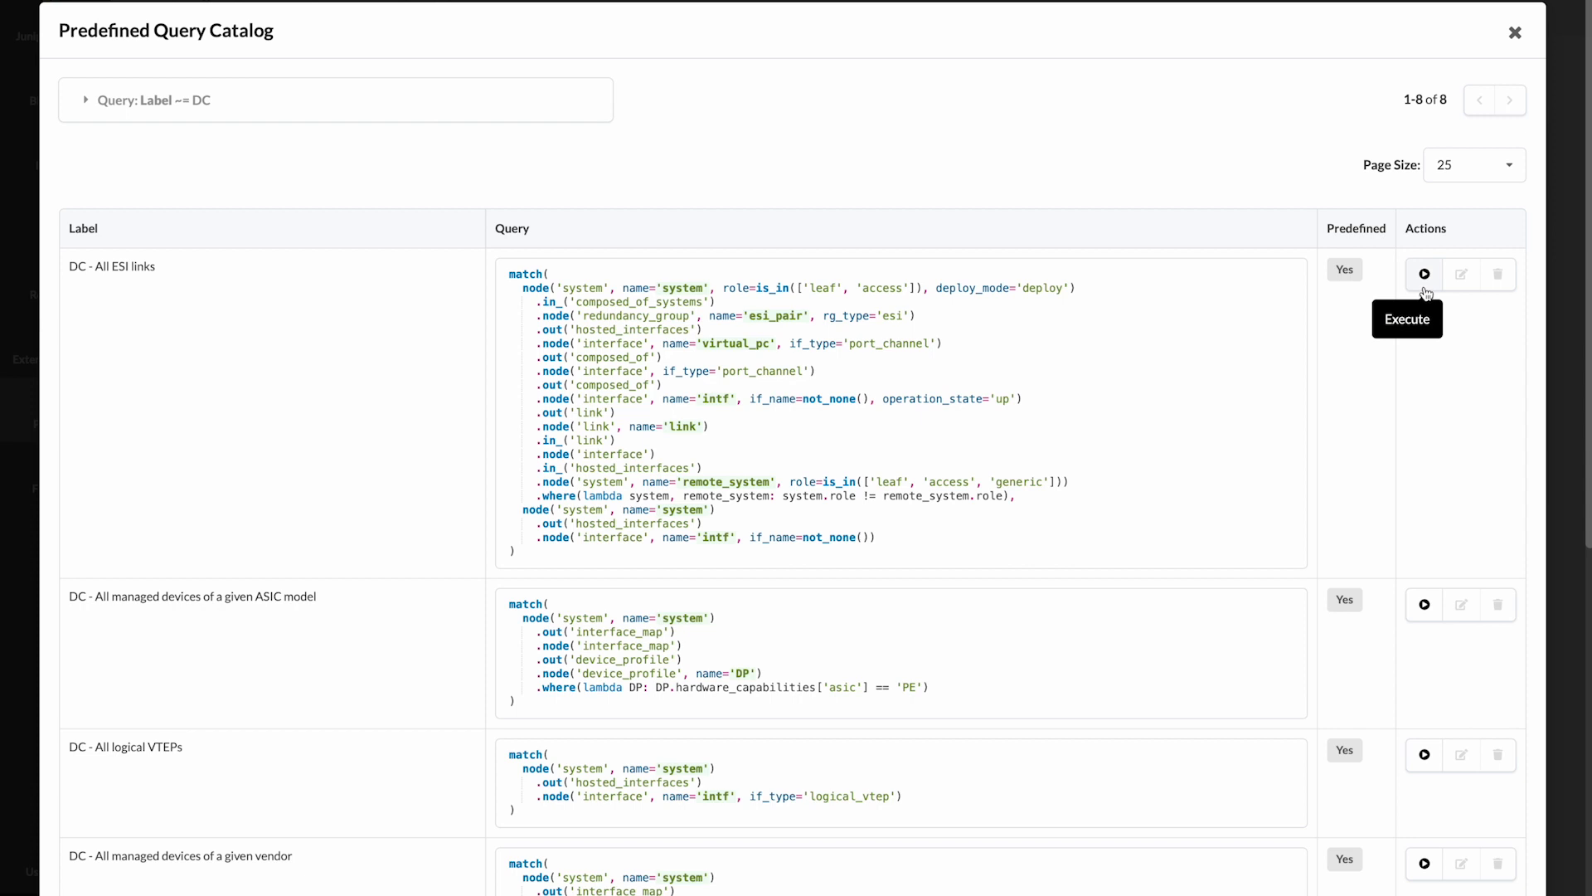
Step: Load the 'DC - All ESI links' query and execute it, returning 2 ESI results
left_click(1423, 273)
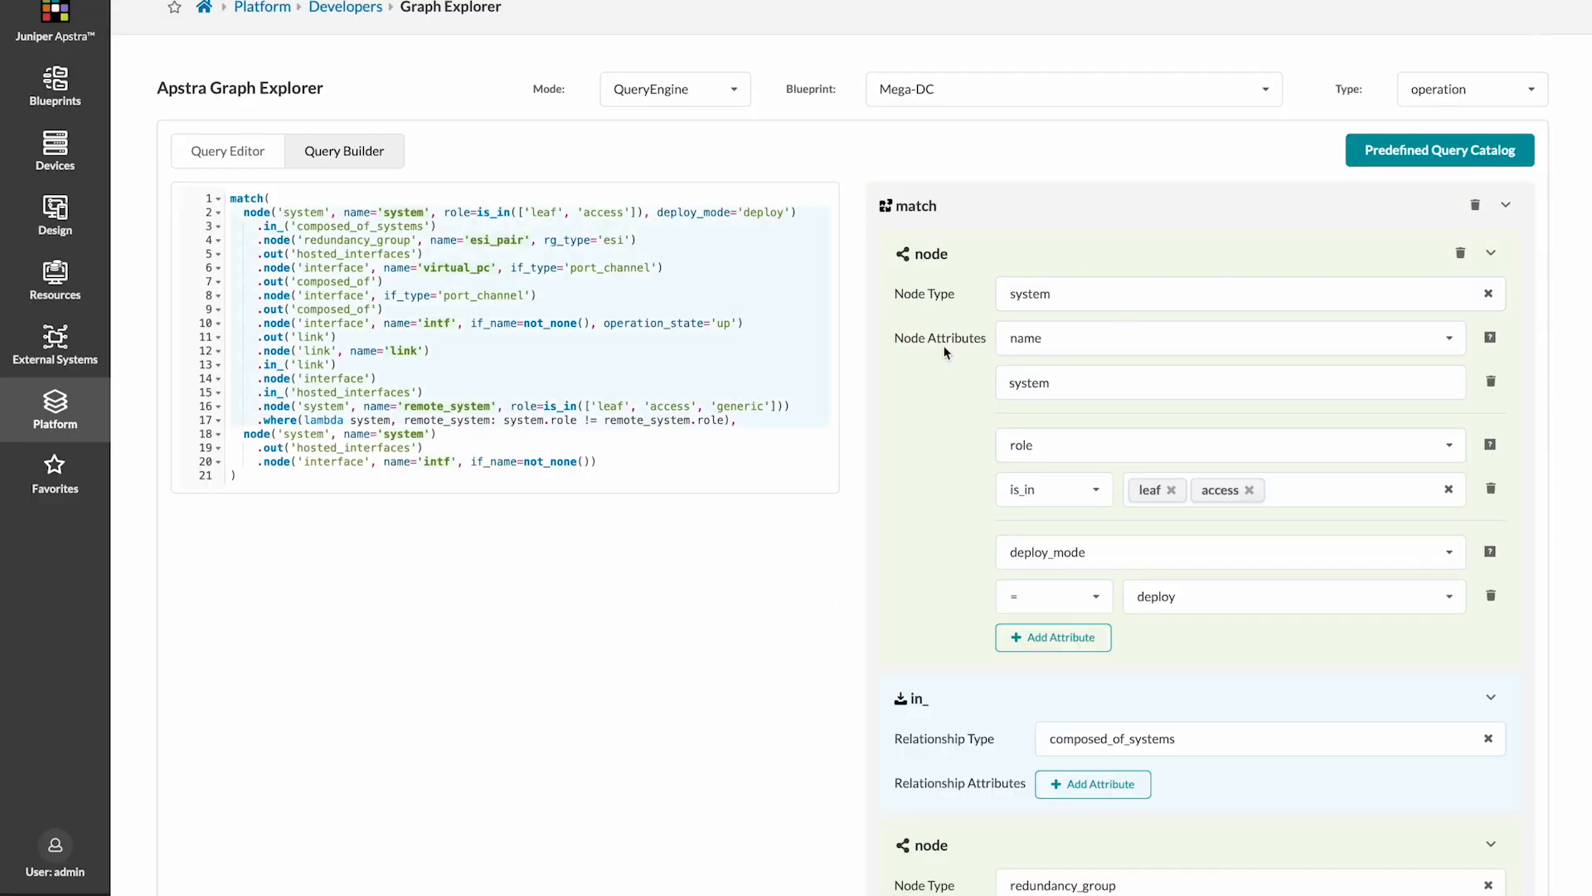
scroll("down", 3)
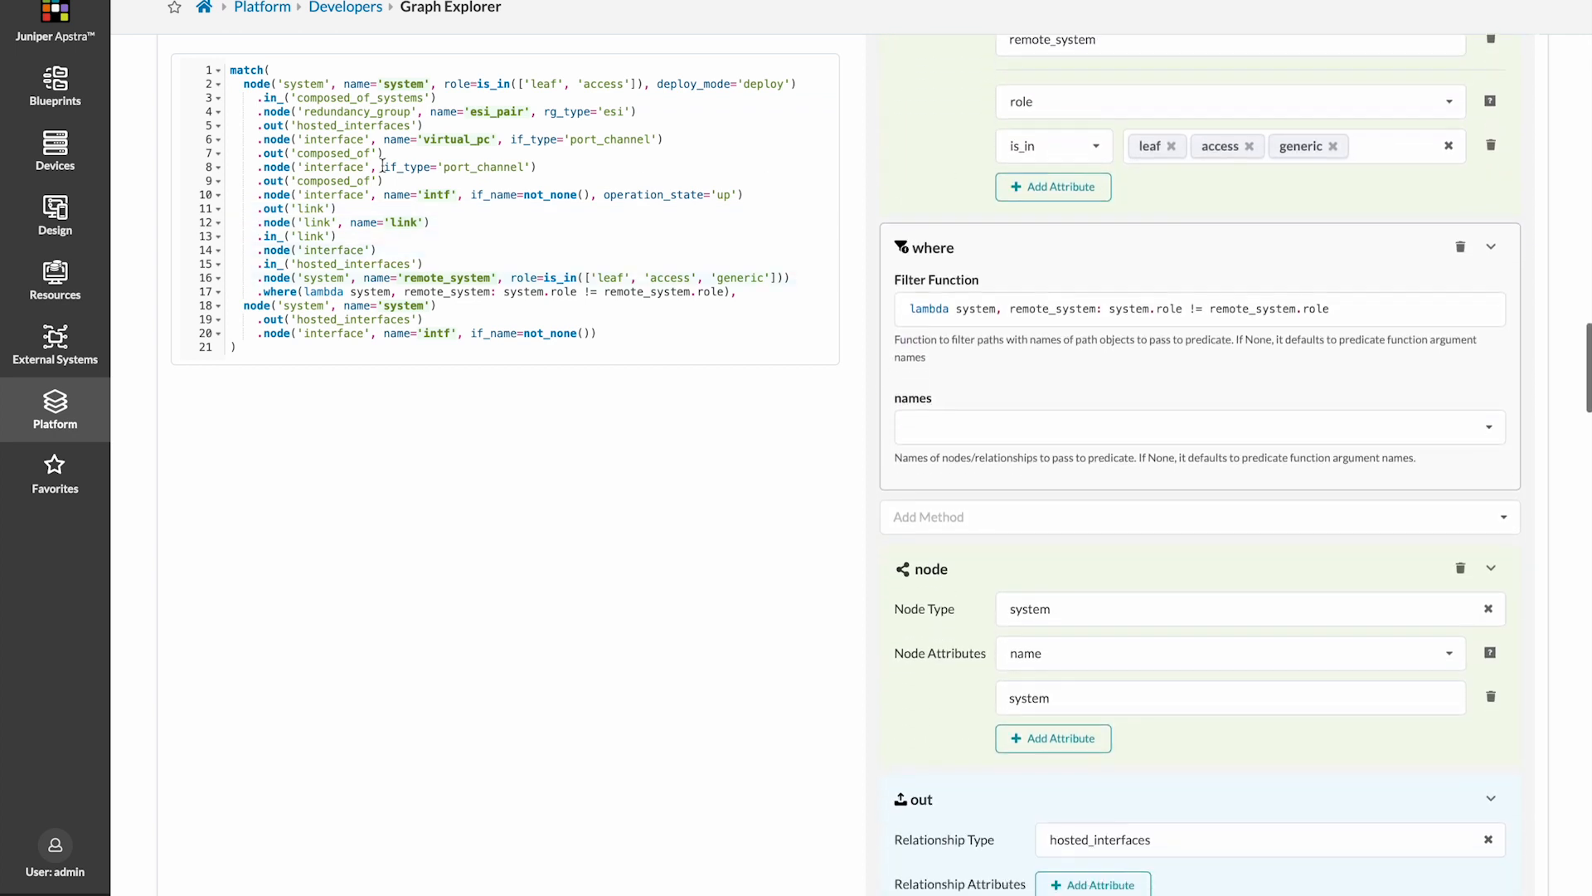
scroll("down", 3)
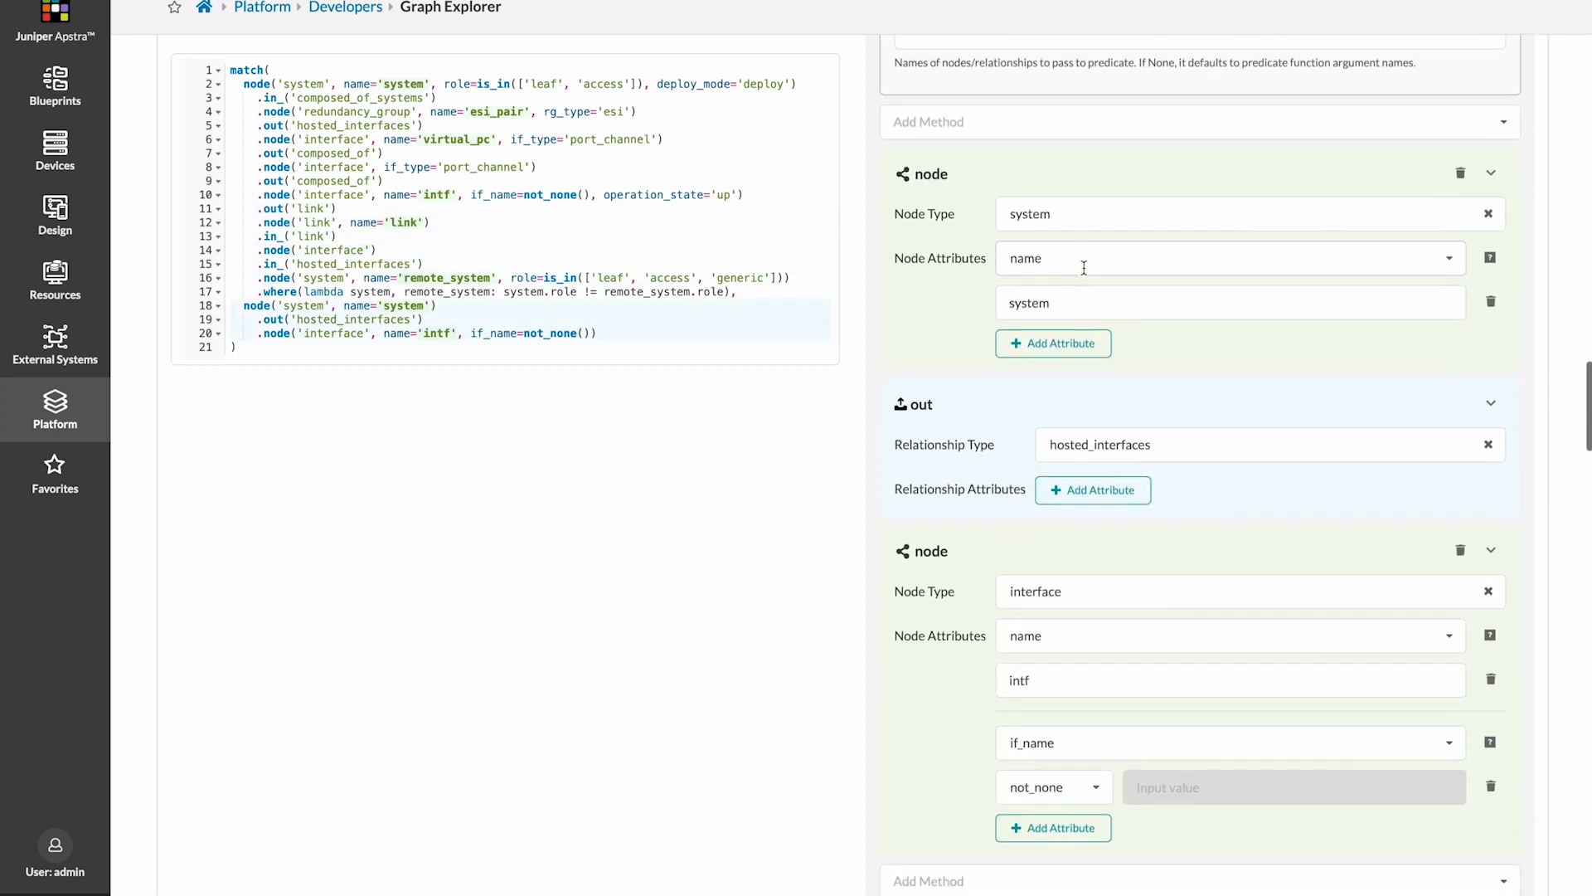
left_click(1490, 426)
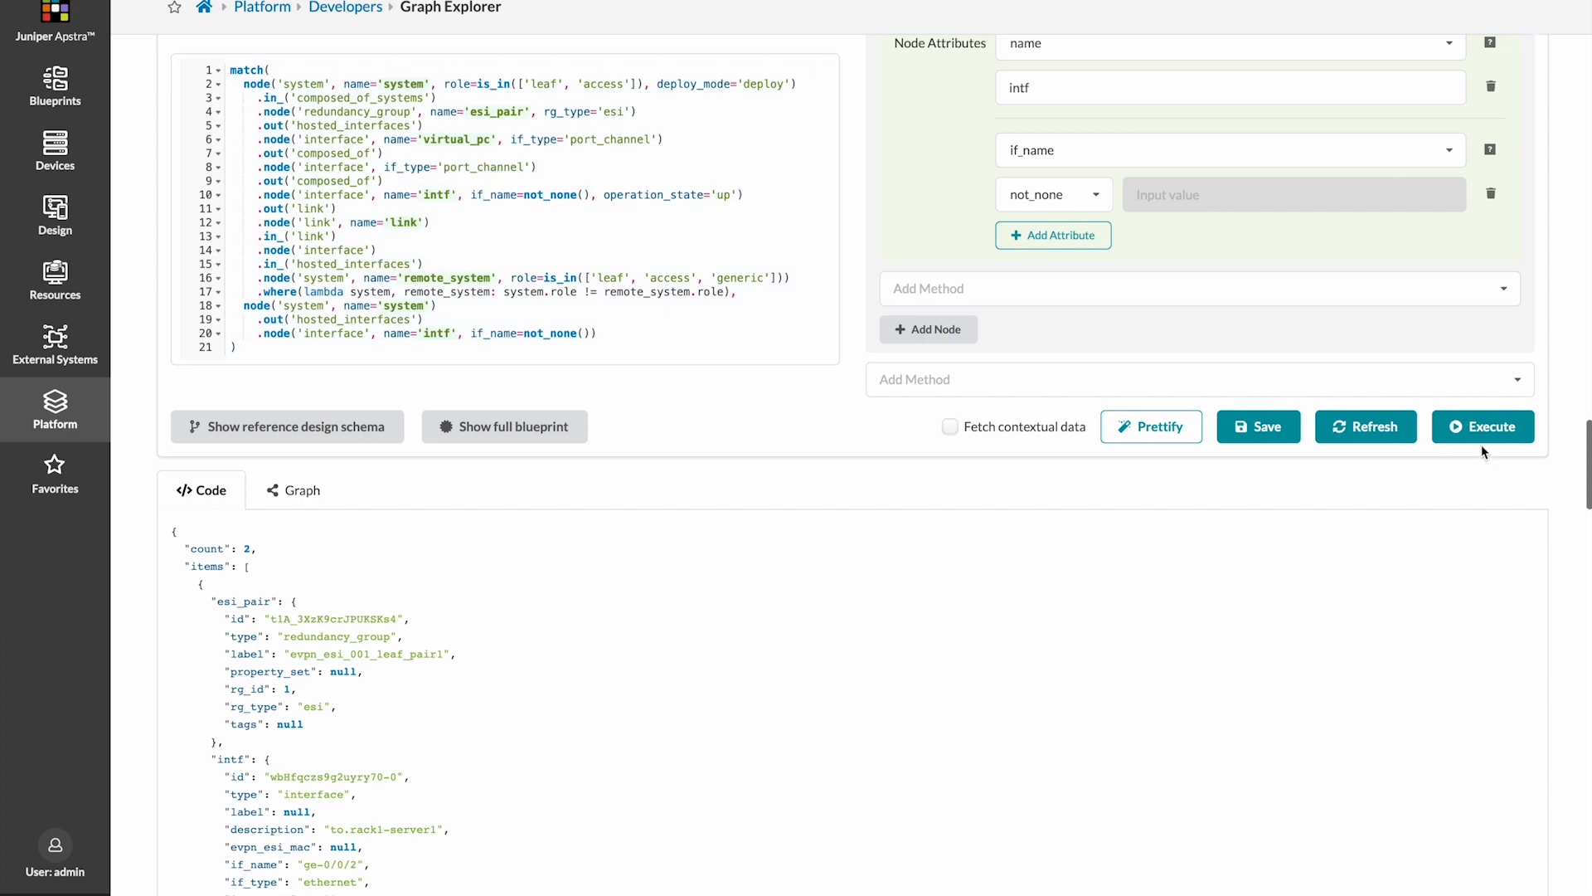
scroll("down", 3)
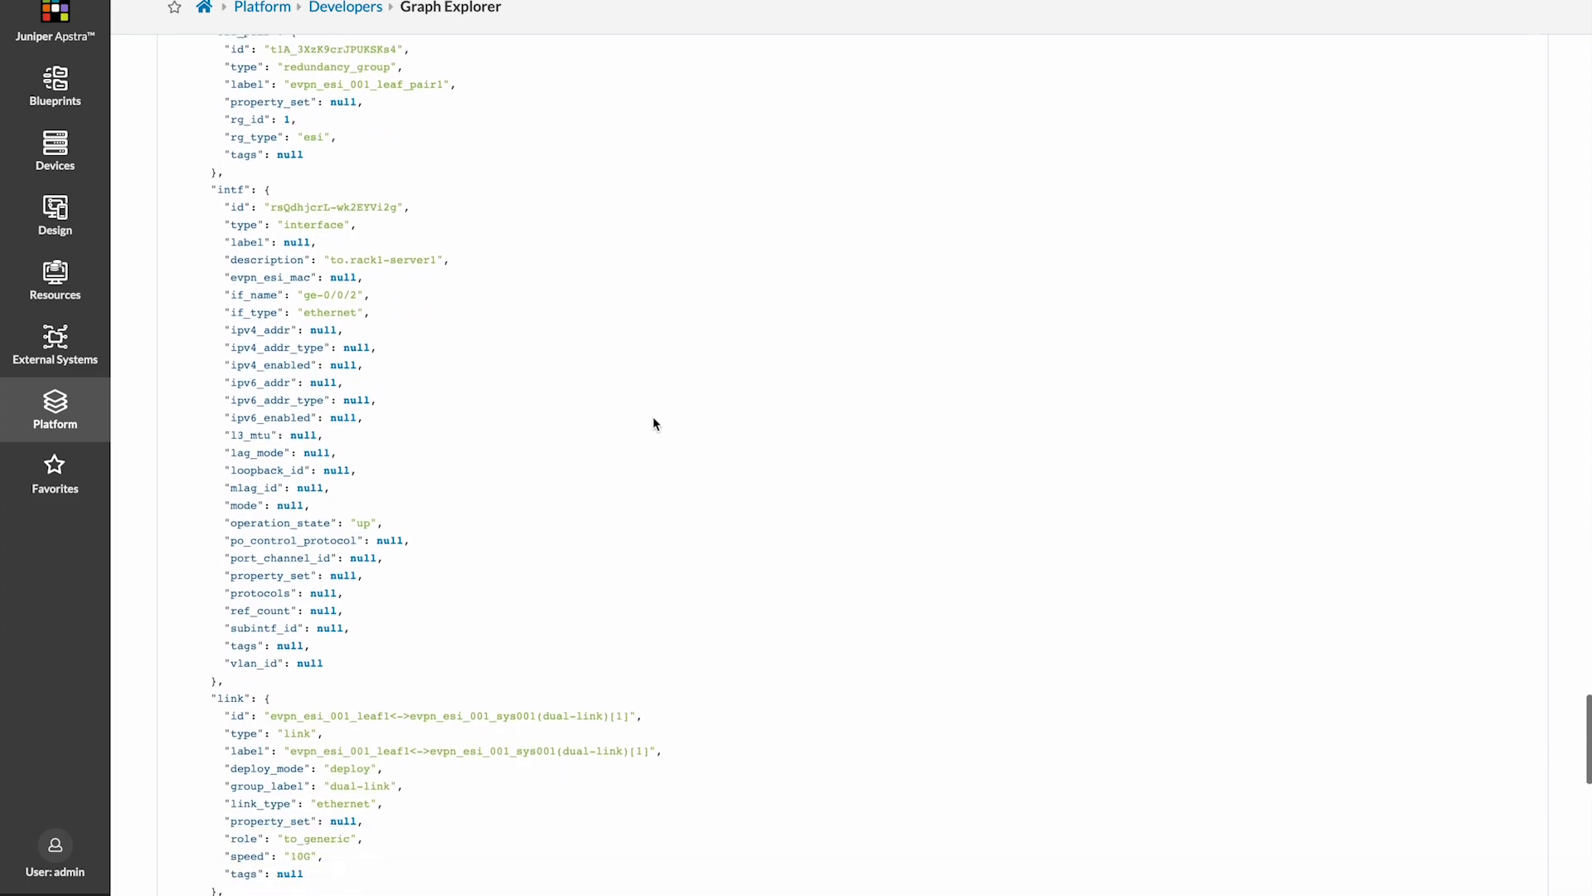
scroll("down", 3)
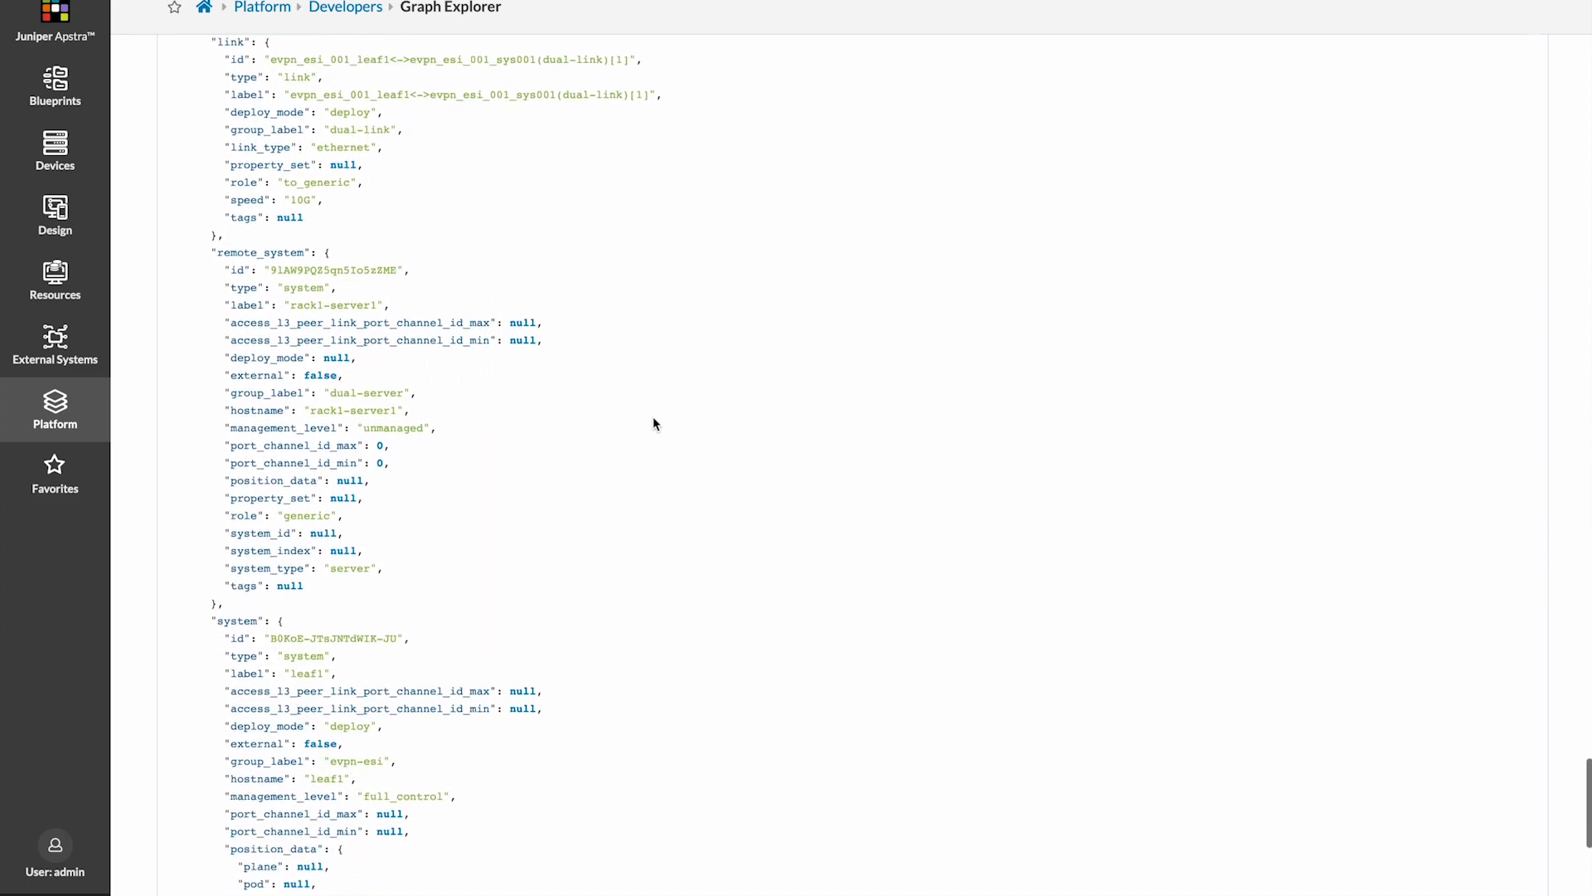
scroll("down", 3)
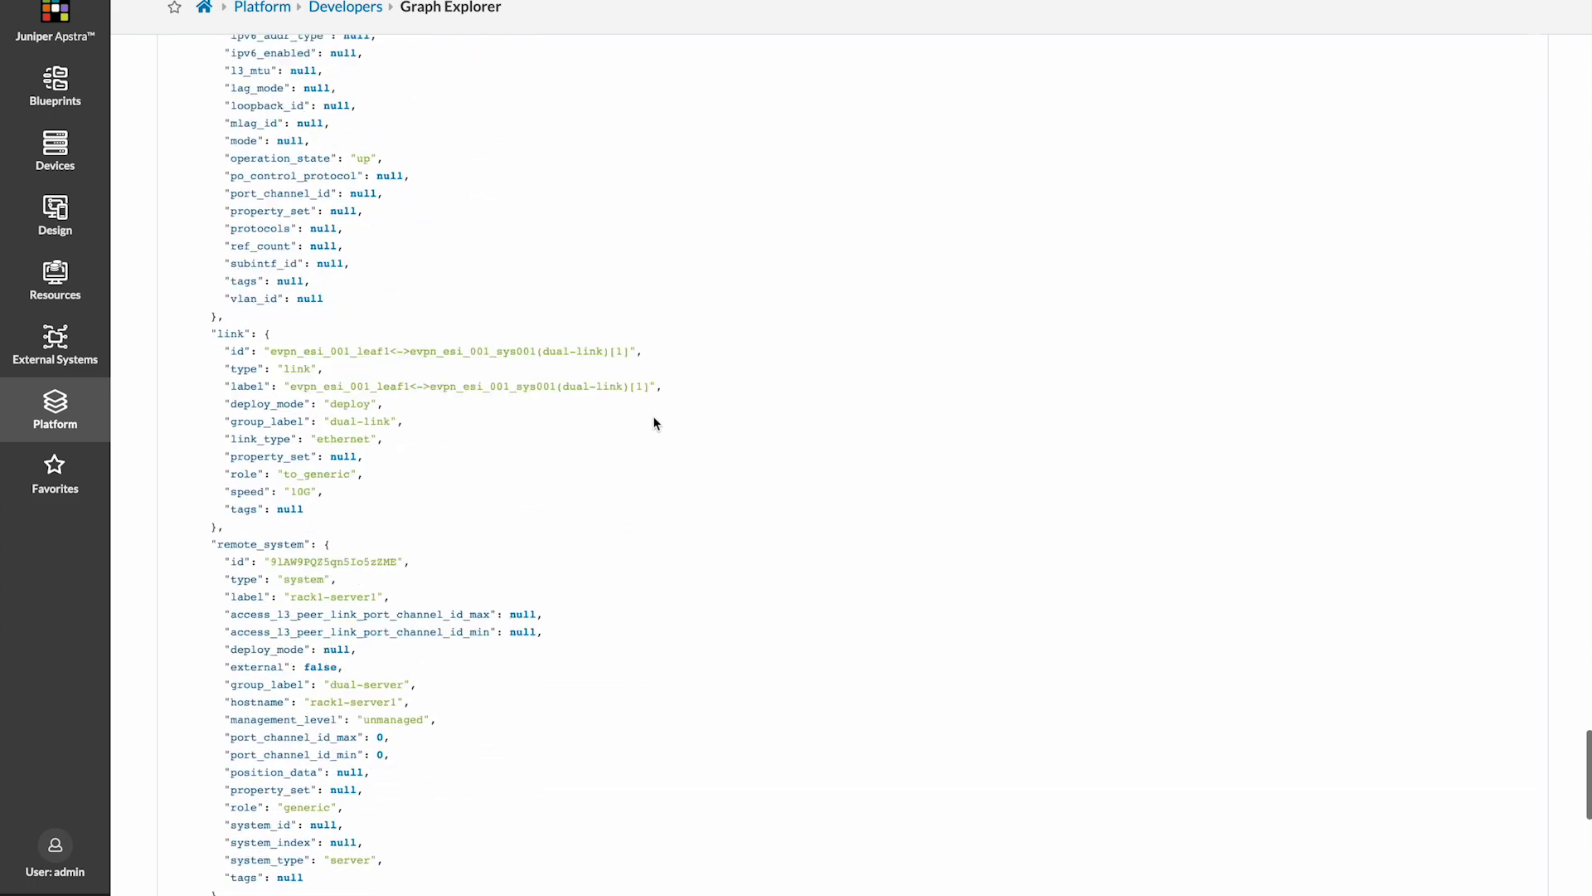